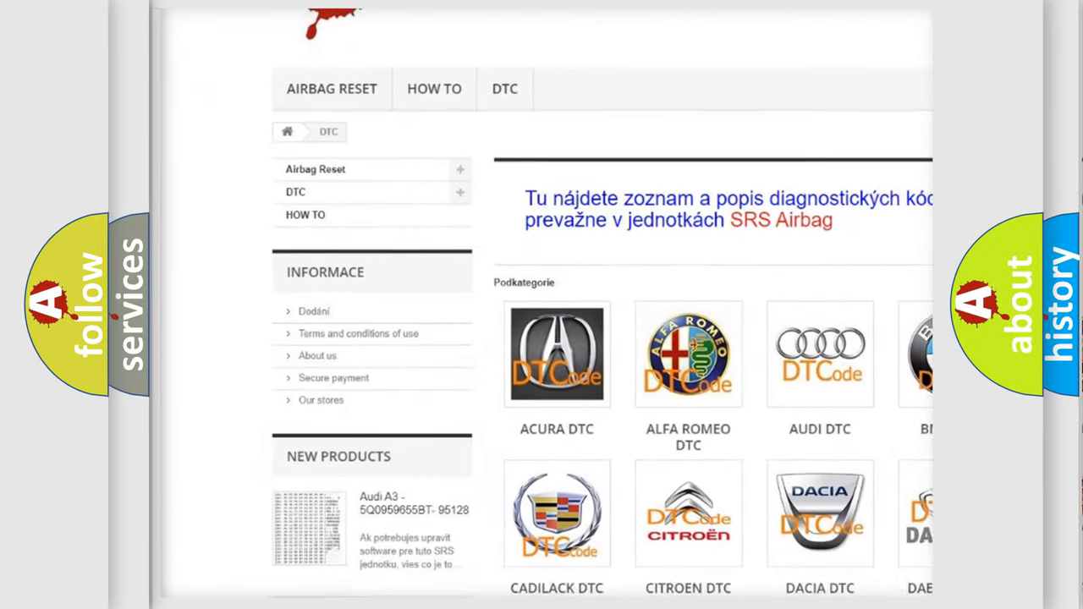
pyautogui.scroll(-3)
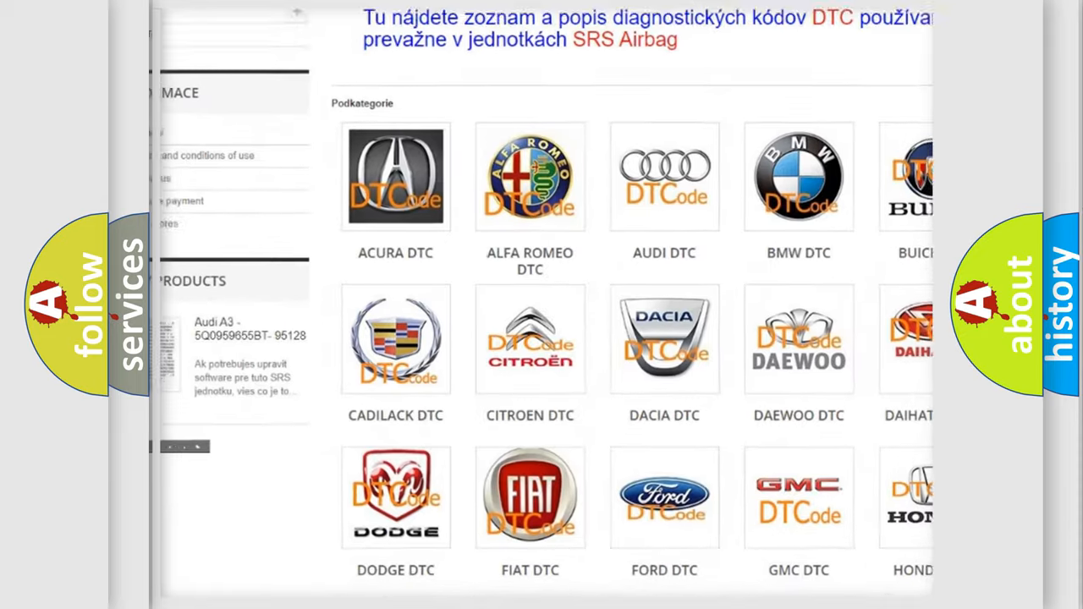
pyautogui.scroll(-3)
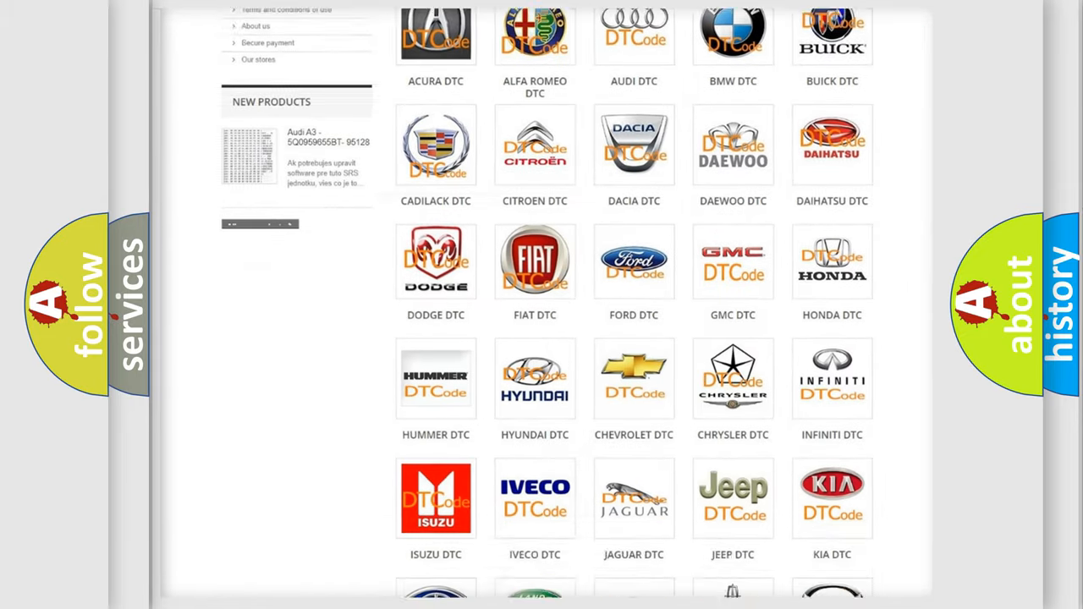
pyautogui.scroll(-3)
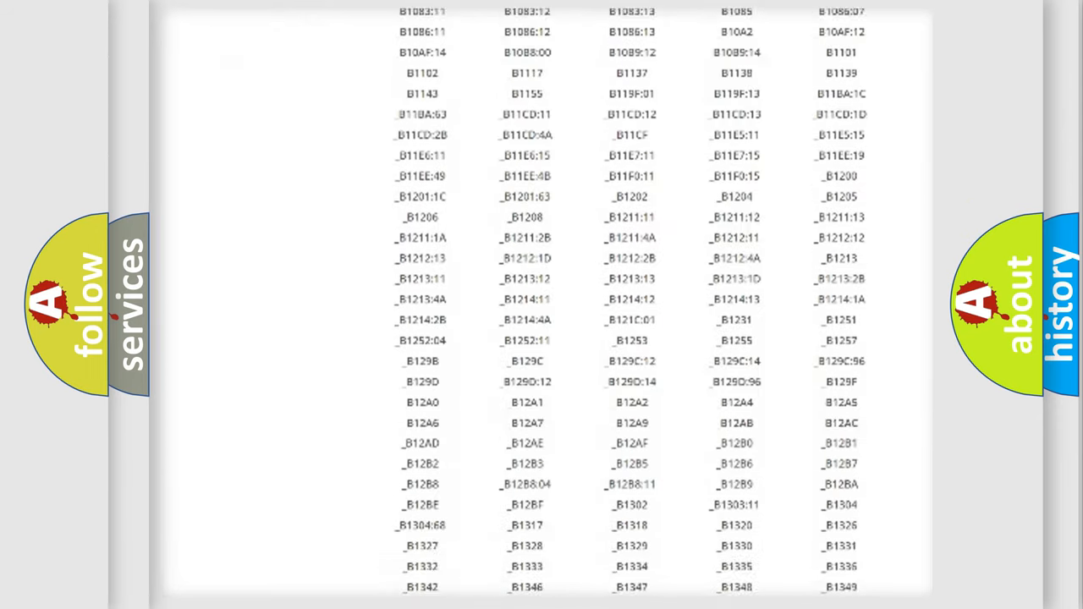
pyautogui.scroll(-3)
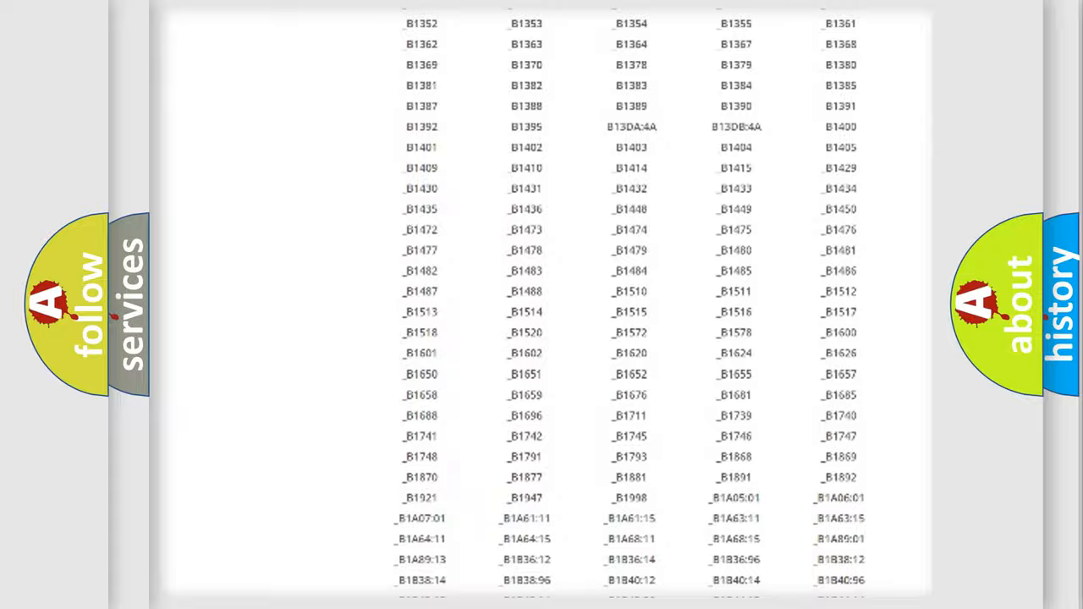